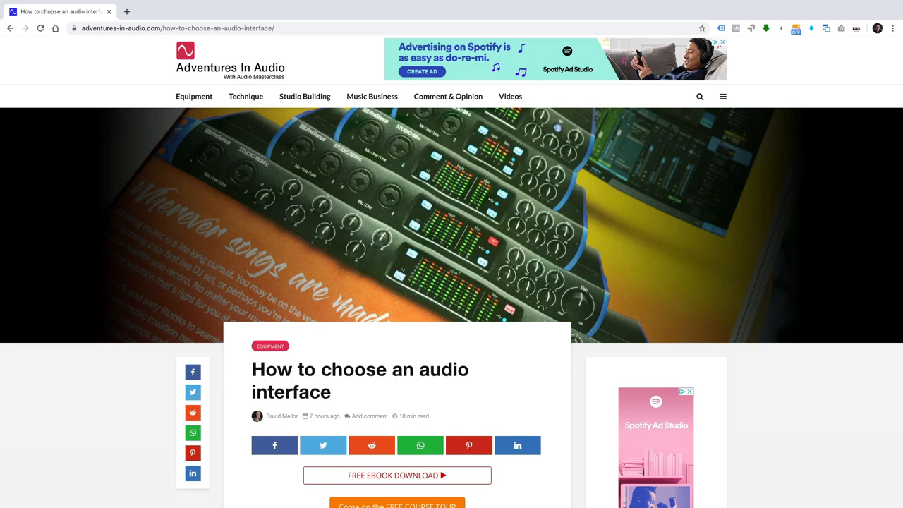
Step: Scroll past the article intro and Presonus ad photo to the 'What can possibly go wrong' heading
{"action": "scroll", "scroll_direction": "down", "scroll_amount": 3}
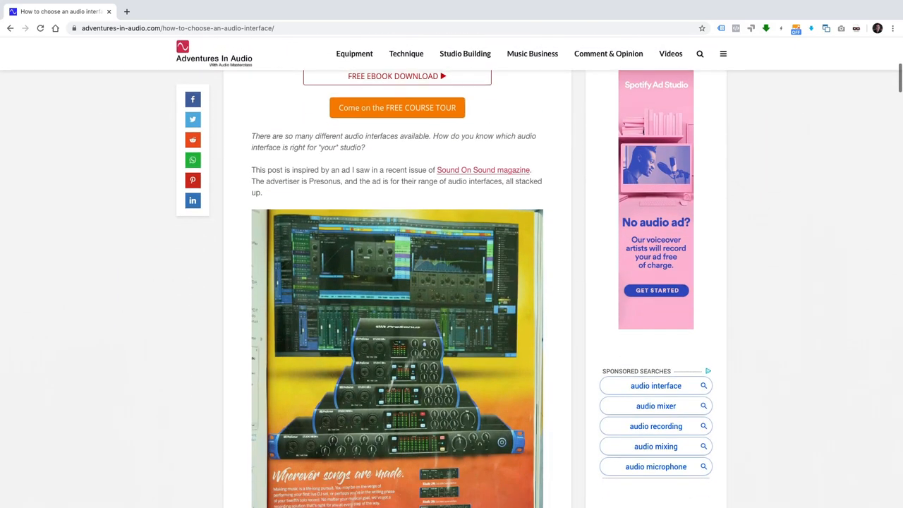
{"action": "scroll", "scroll_direction": "down", "scroll_amount": 3}
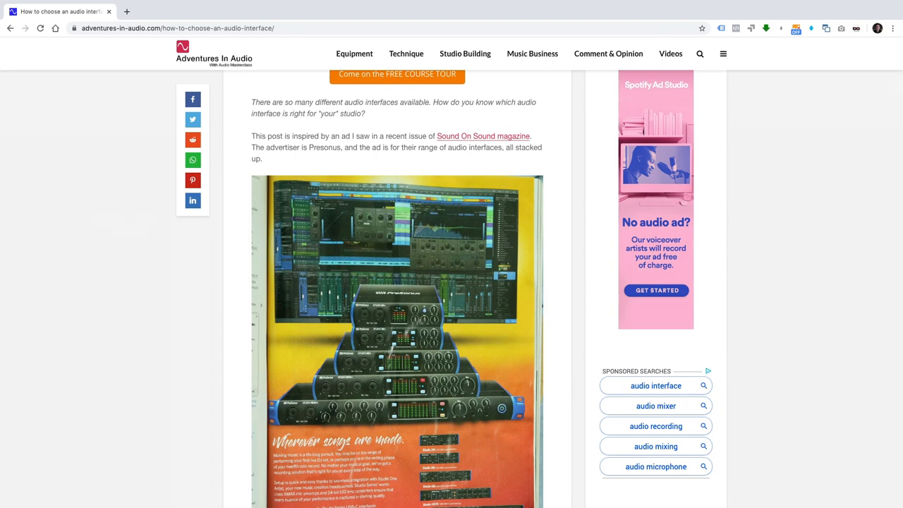
{"action": "scroll", "scroll_direction": "down", "scroll_amount": 3}
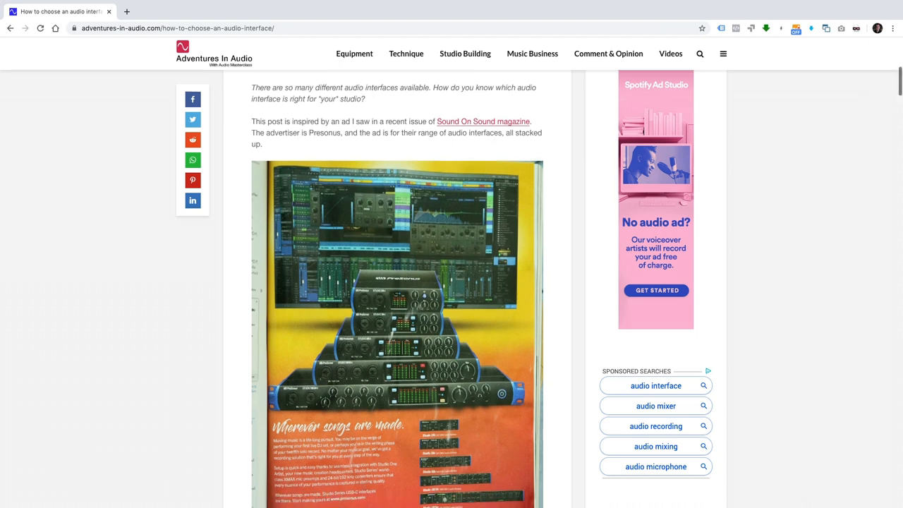
{"action": "scroll", "scroll_direction": "down", "scroll_amount": 3}
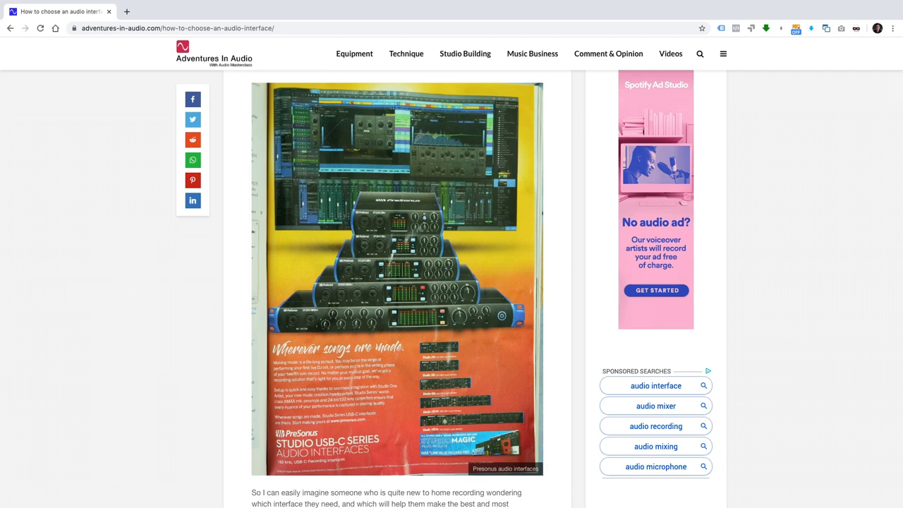
{"action": "scroll", "scroll_direction": "down", "scroll_amount": 3}
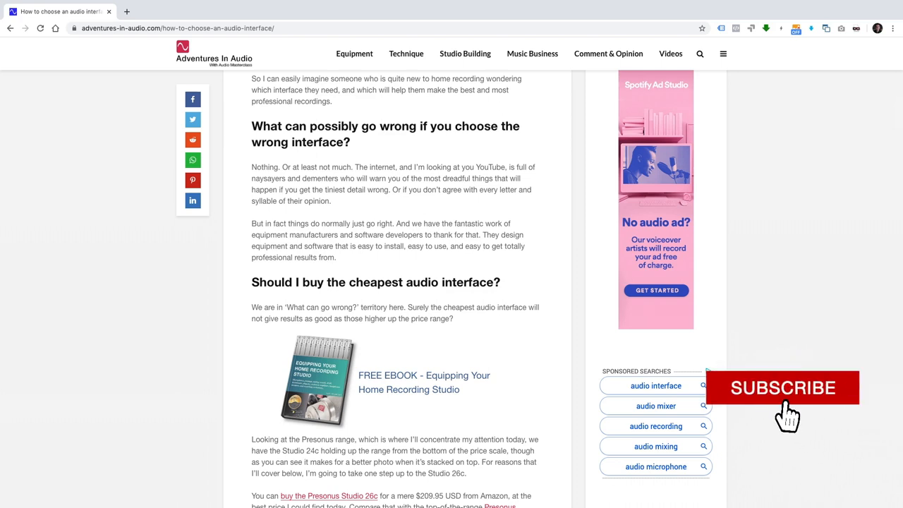
Step: Scroll to the 'Should I buy the cheapest audio interface?' heading with the Studio 26c photos
{"action": "left_click", "coordinate": [781, 387]}
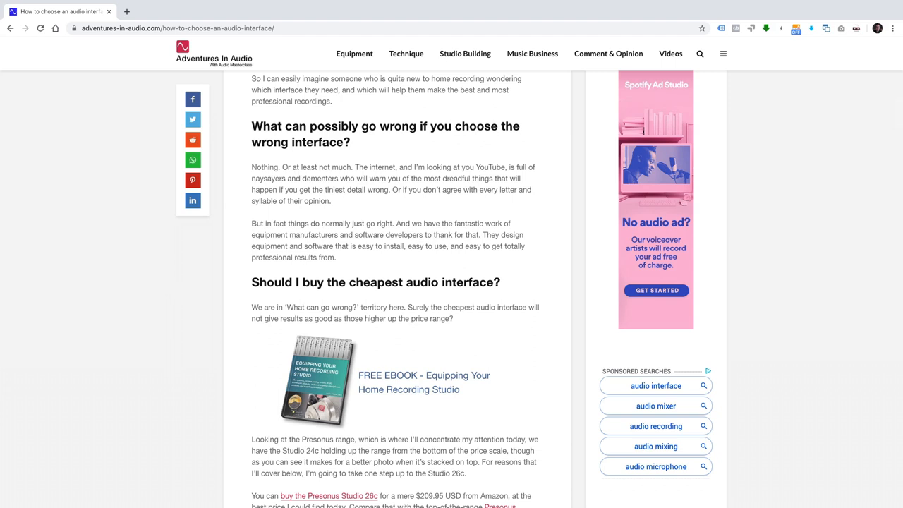
{"action": "scroll", "scroll_direction": "down", "scroll_amount": 3}
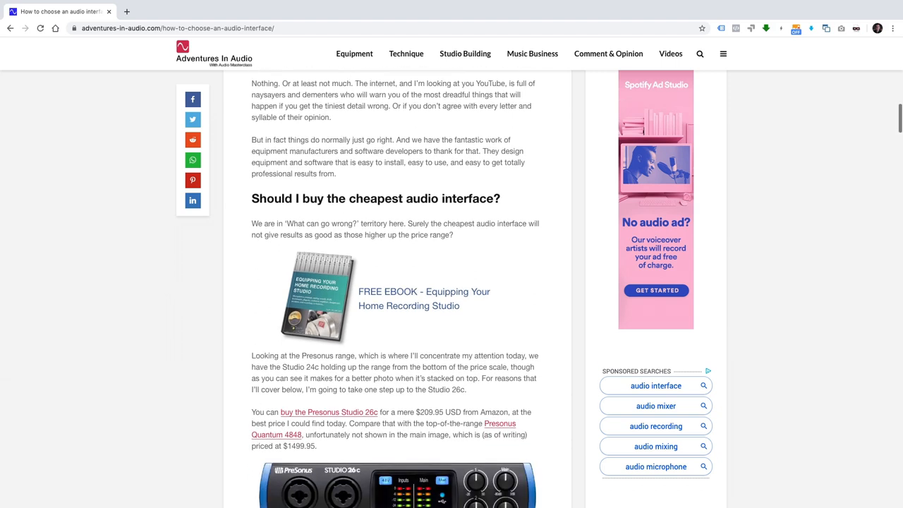
{"action": "scroll", "scroll_direction": "down", "scroll_amount": 3}
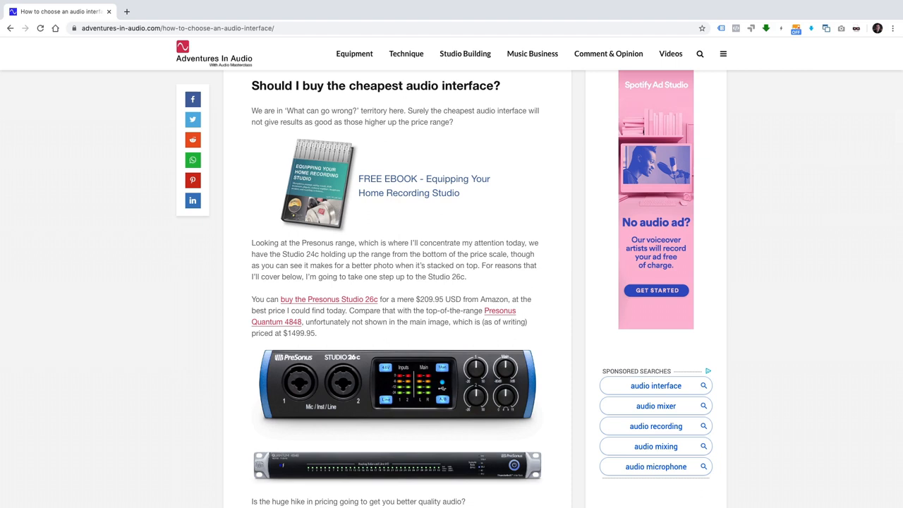
Step: Scroll past the product images to the 'Frequency response, noise, and distortion' heading
{"action": "scroll", "scroll_direction": "down", "scroll_amount": 3}
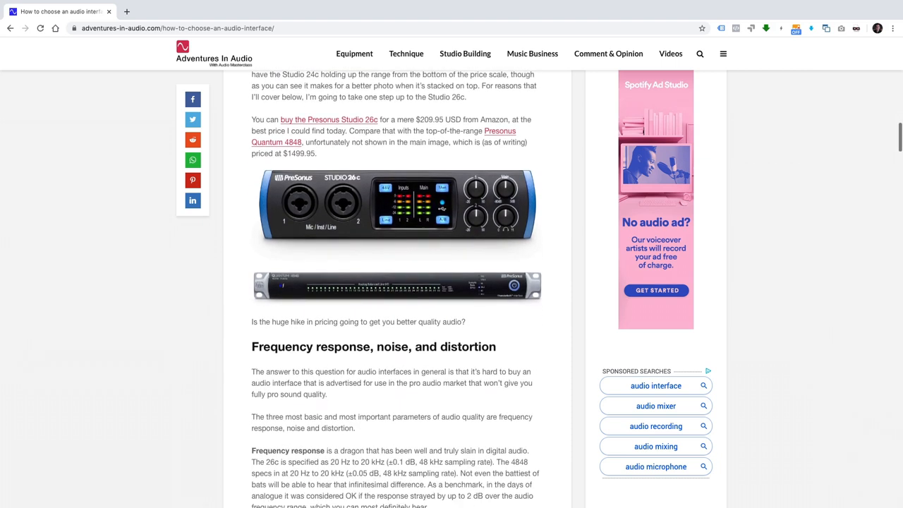
{"action": "scroll", "scroll_direction": "down", "scroll_amount": 3}
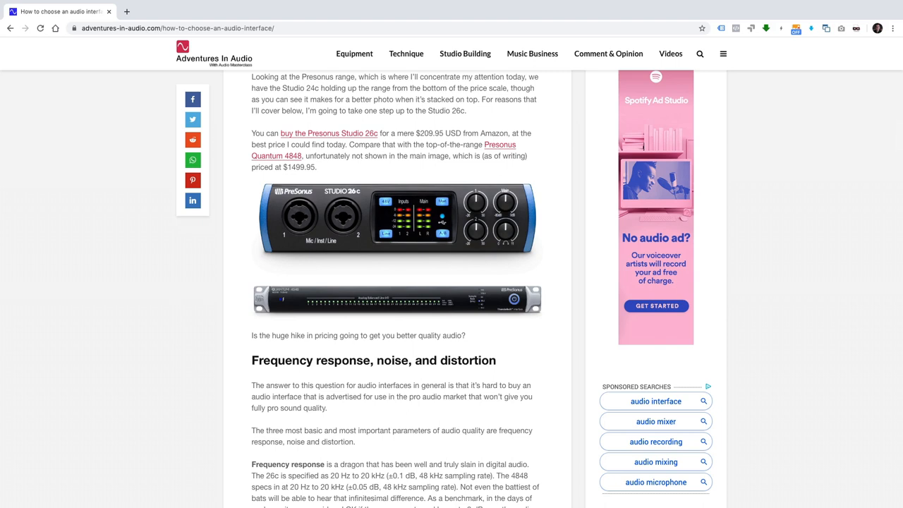
{"action": "scroll", "scroll_direction": "down", "scroll_amount": 3}
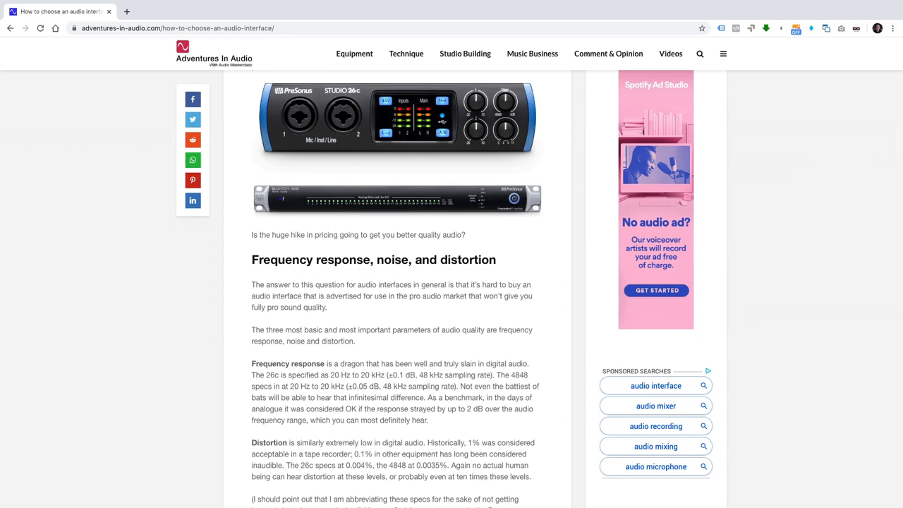
Step: Scroll through the distortion and noise paragraphs until the 'Connecting your computer' heading appears
{"action": "scroll", "scroll_direction": "down", "scroll_amount": 3}
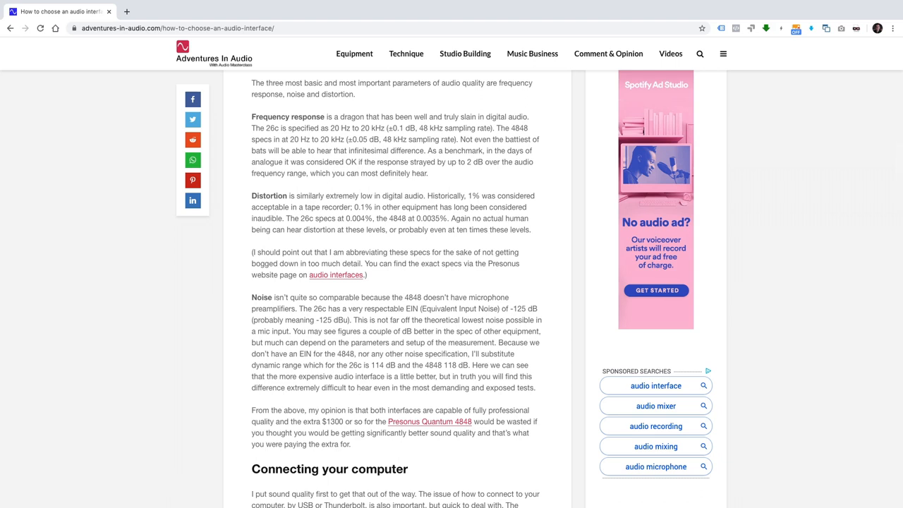
Step: Scroll through the Thunderbolt versus USB discussion to the 'Connecting your studio' interface photos
{"action": "scroll", "scroll_direction": "down", "scroll_amount": 3}
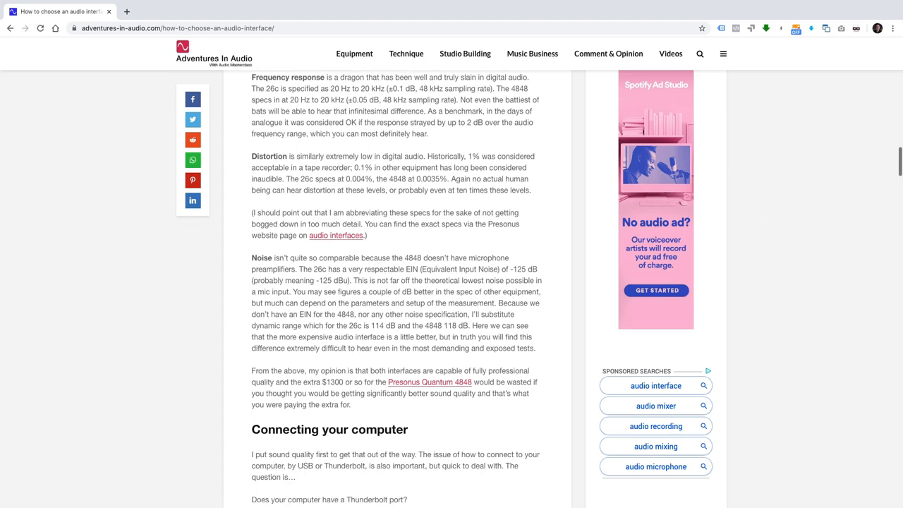
{"action": "scroll", "scroll_direction": "down", "scroll_amount": 3}
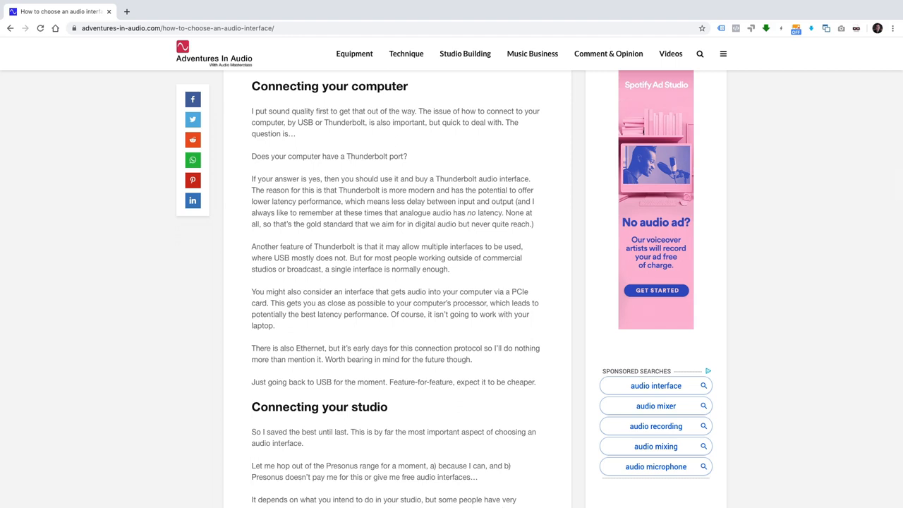
{"action": "scroll", "scroll_direction": "down", "scroll_amount": 3}
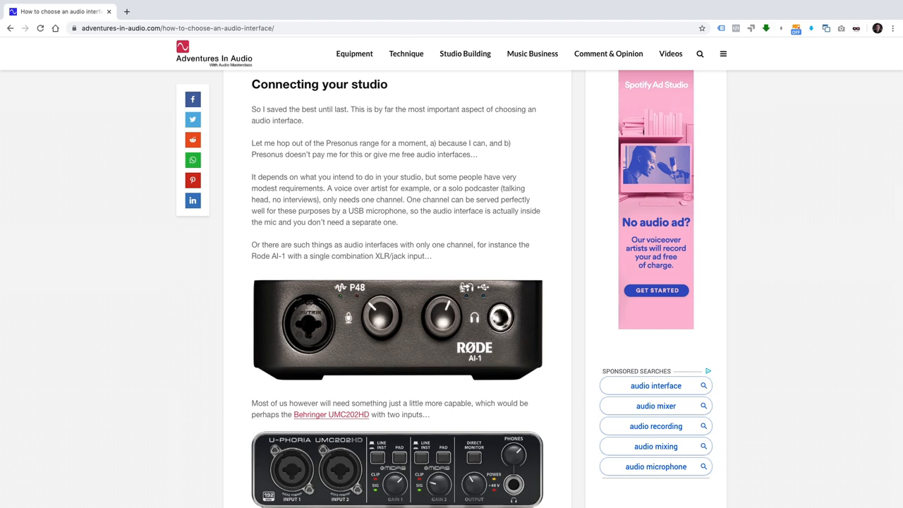
Step: Scroll into 'Connecting your studio' to the Behringer UMC202HD front and rear panel photos
{"action": "scroll", "scroll_direction": "down", "scroll_amount": 3}
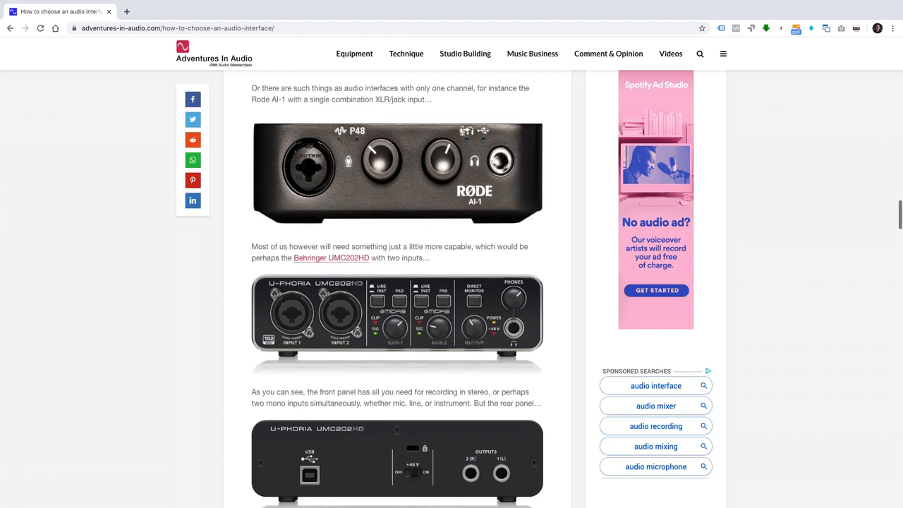
Step: Scroll past the Behringer phantom power note to the Studio 26c rear panel and Quantum 4848 heading
{"action": "scroll", "scroll_direction": "down", "scroll_amount": 3}
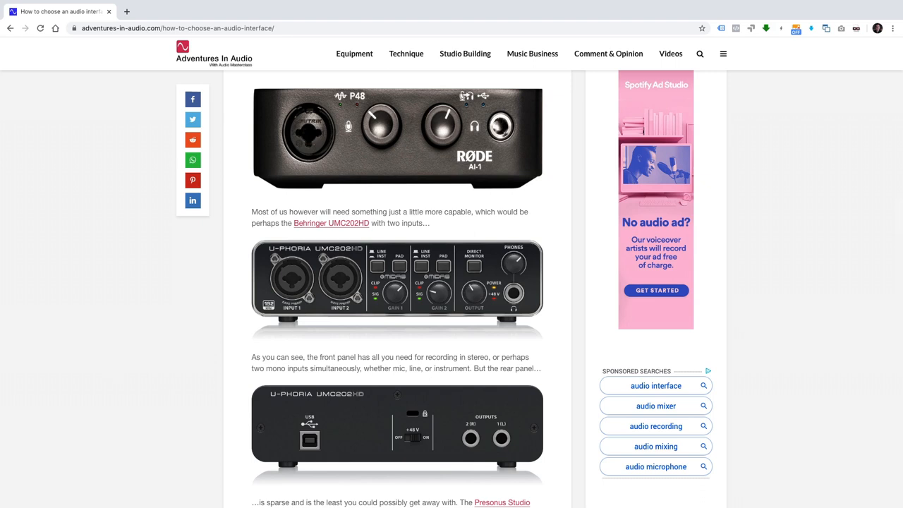
{"action": "scroll", "scroll_direction": "down", "scroll_amount": 3}
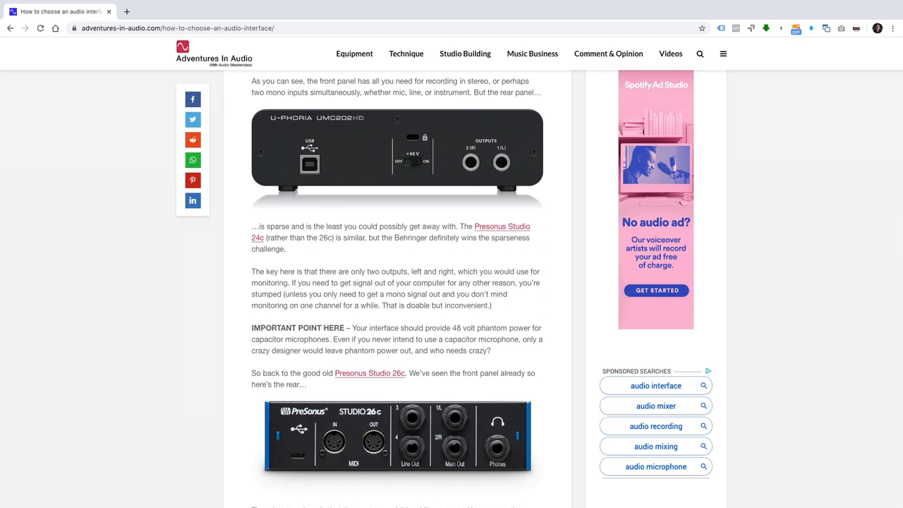
{"action": "scroll", "scroll_direction": "down", "scroll_amount": 3}
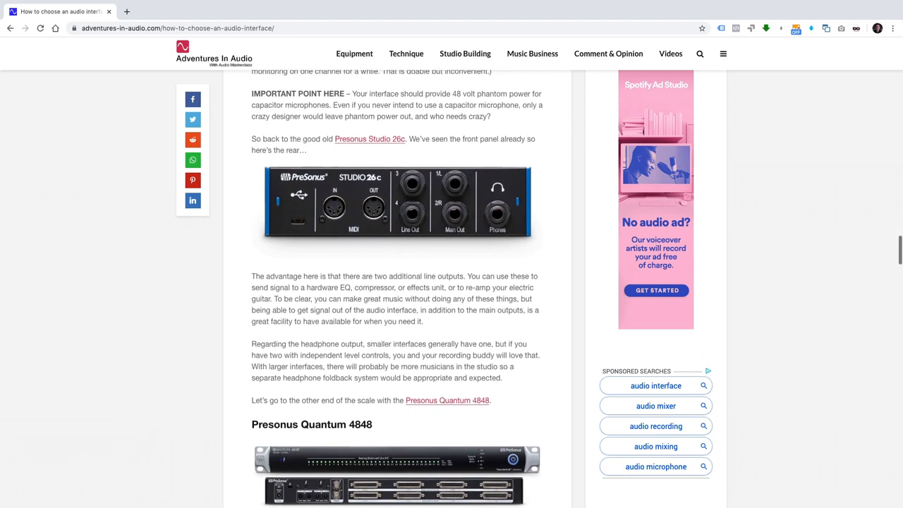
Step: Scroll into the Presonus Quantum 4848 description with its DB25 snake cable photo
{"action": "scroll", "scroll_direction": "down", "scroll_amount": 3}
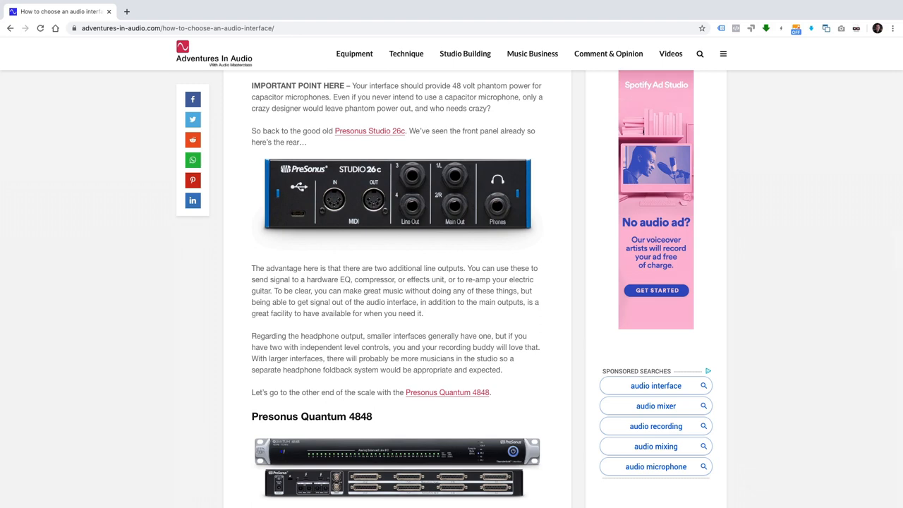
{"action": "scroll", "scroll_direction": "down", "scroll_amount": 3}
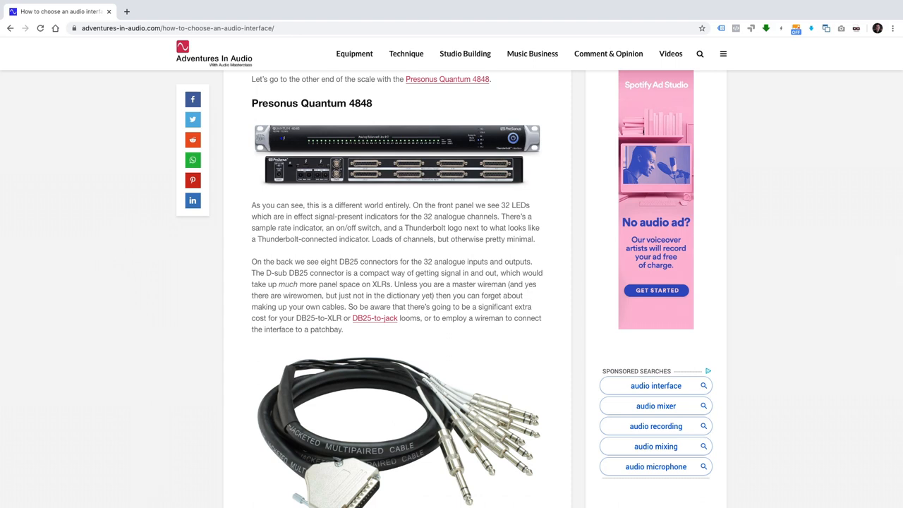
Step: Scroll below the DB25 cable photo to the 'In summary' heading
{"action": "scroll", "scroll_direction": "down", "scroll_amount": 3}
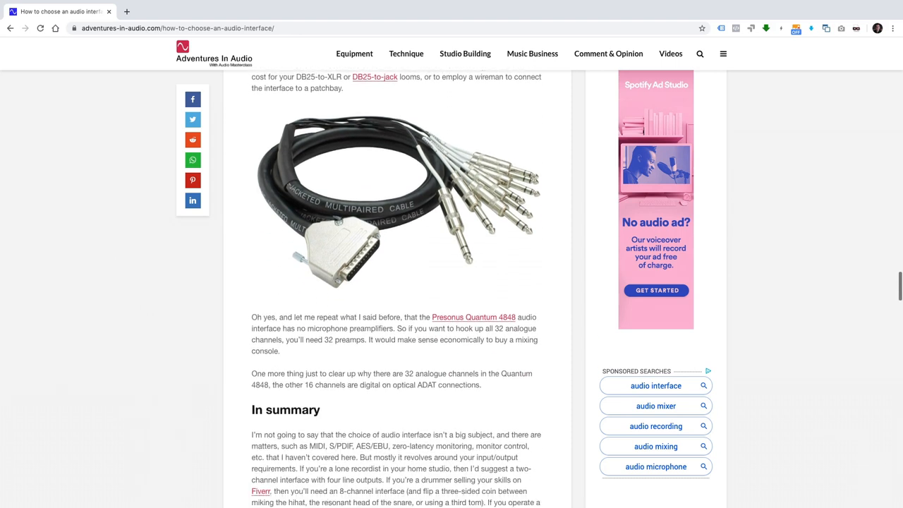
Step: Scroll to the full 'In summary' text, product links and the David Mellor author box
{"action": "scroll", "scroll_direction": "down", "scroll_amount": 3}
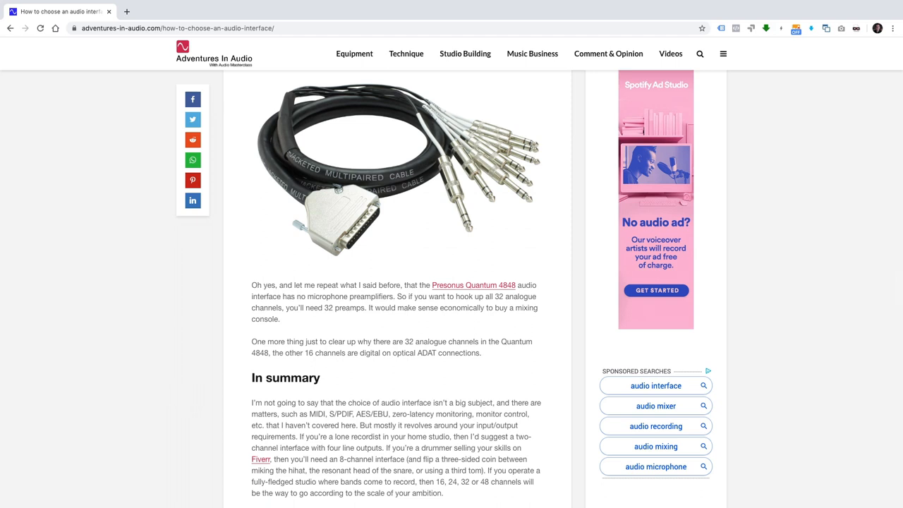
{"action": "scroll", "scroll_direction": "down", "scroll_amount": 3}
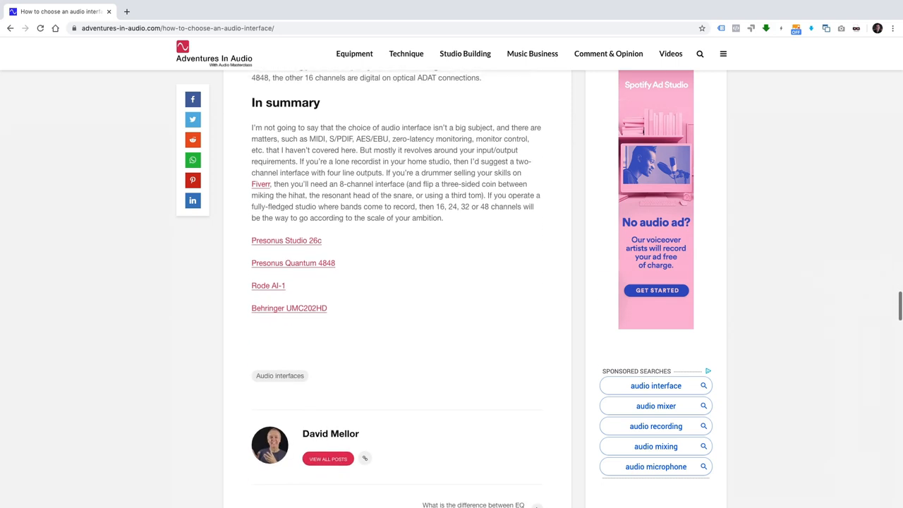
{"action": "scroll", "scroll_direction": "down", "scroll_amount": 3}
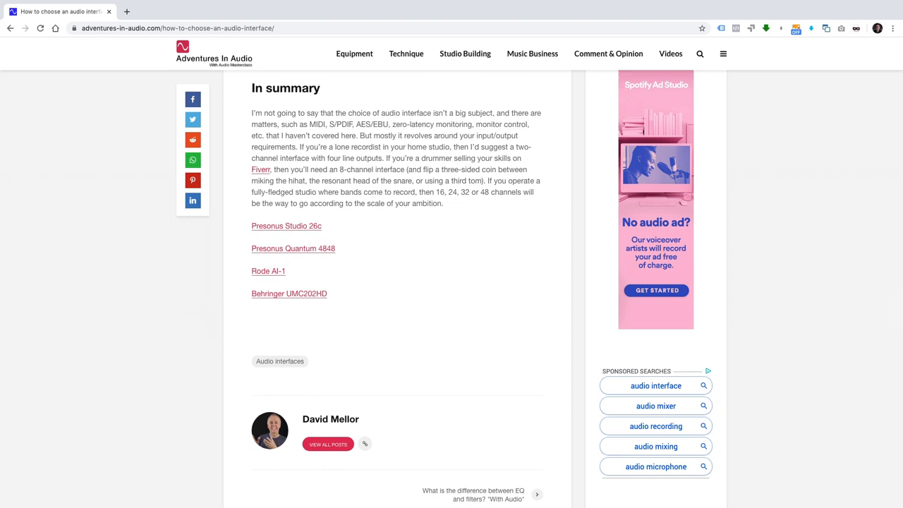